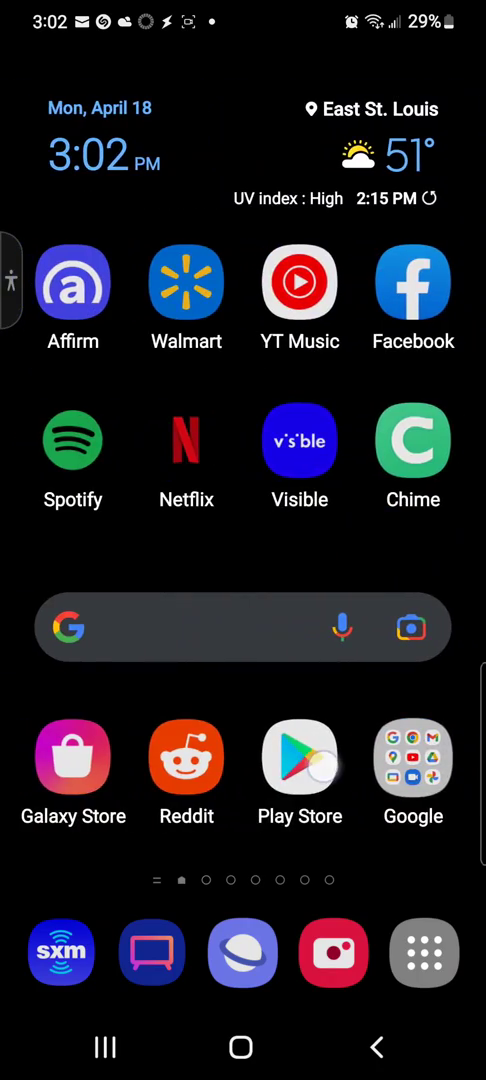
# - Search the Play Store for 'pdanet' and open the PdaNet+ (Beta) listing
pyautogui.click(299, 758)
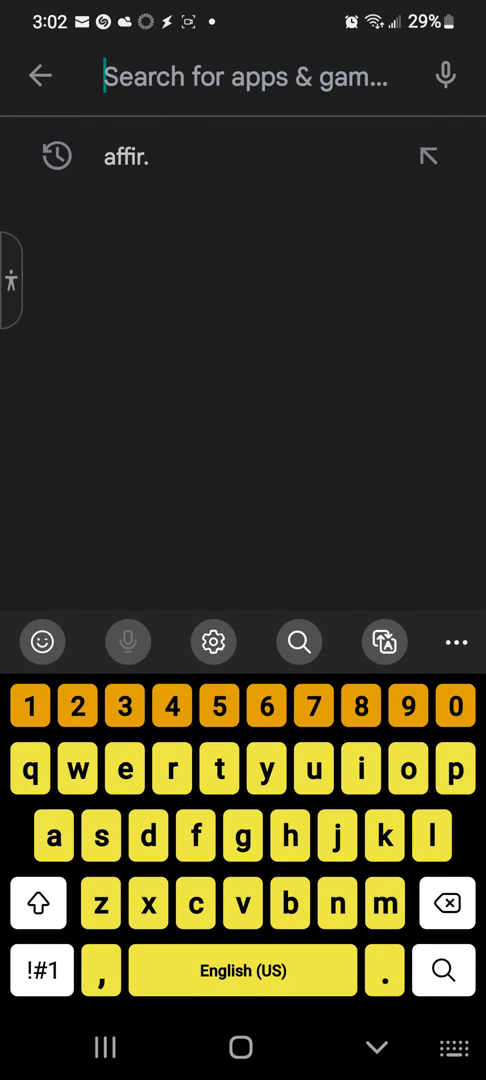
pyautogui.write('pdab')
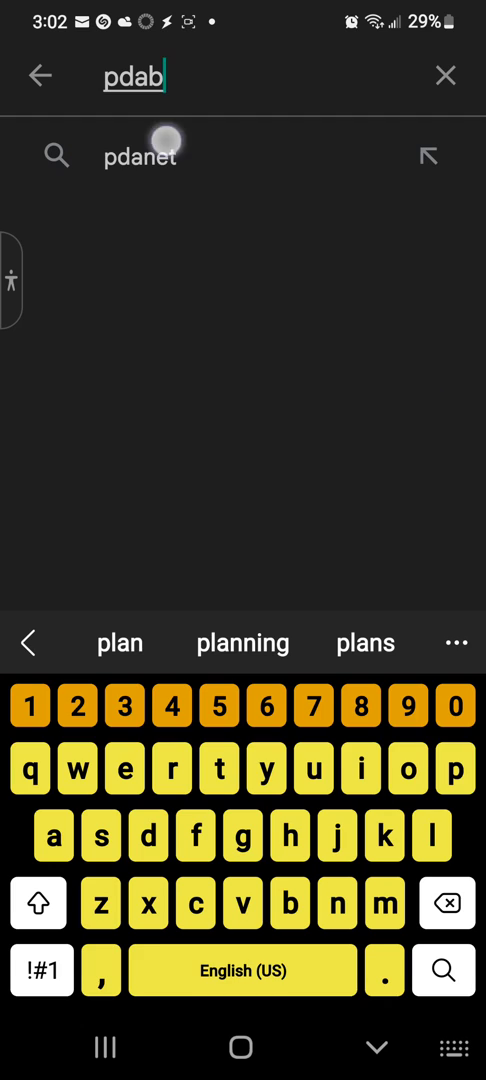
pyautogui.click(140, 156)
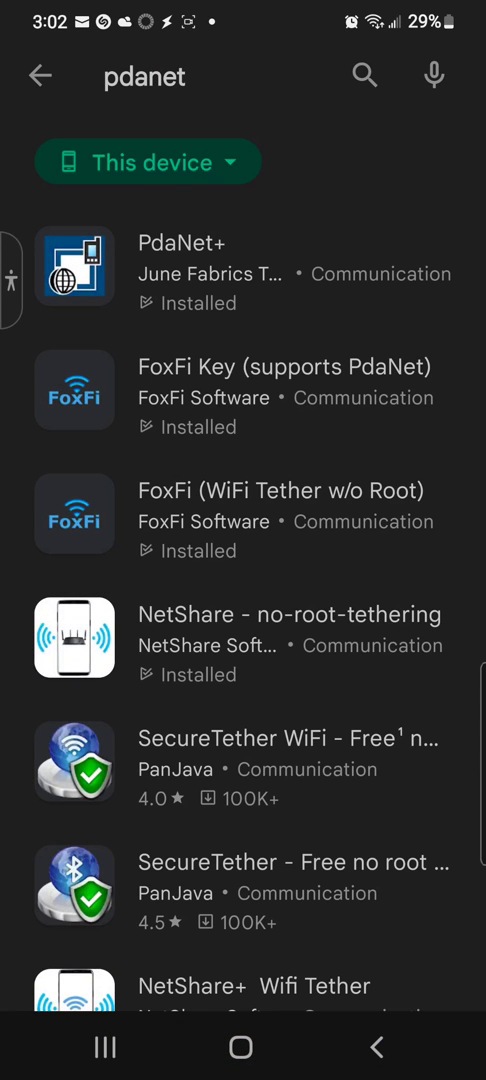
pyautogui.click(325, 273)
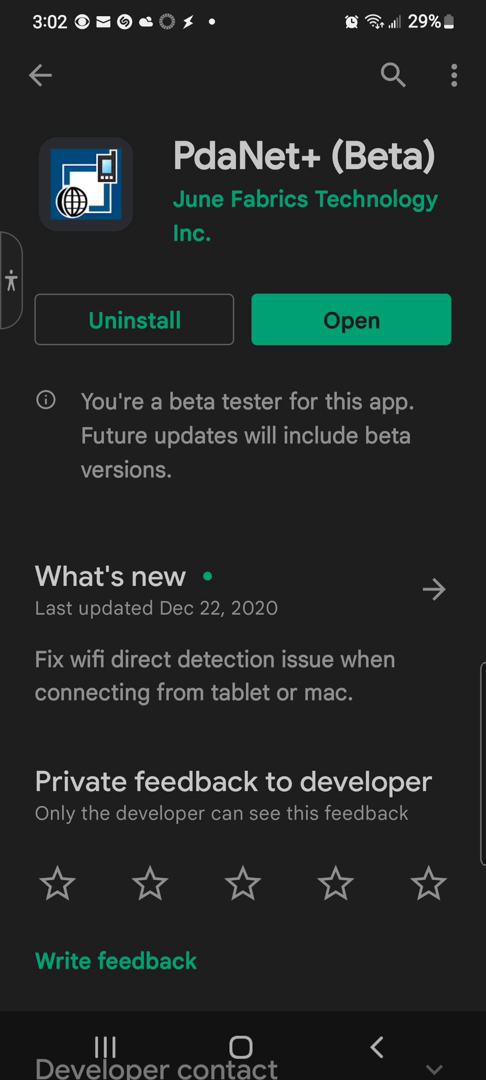
# - Launch PdaNet+ 5.23.2 from its store page and scroll through its options
pyautogui.click(351, 320)
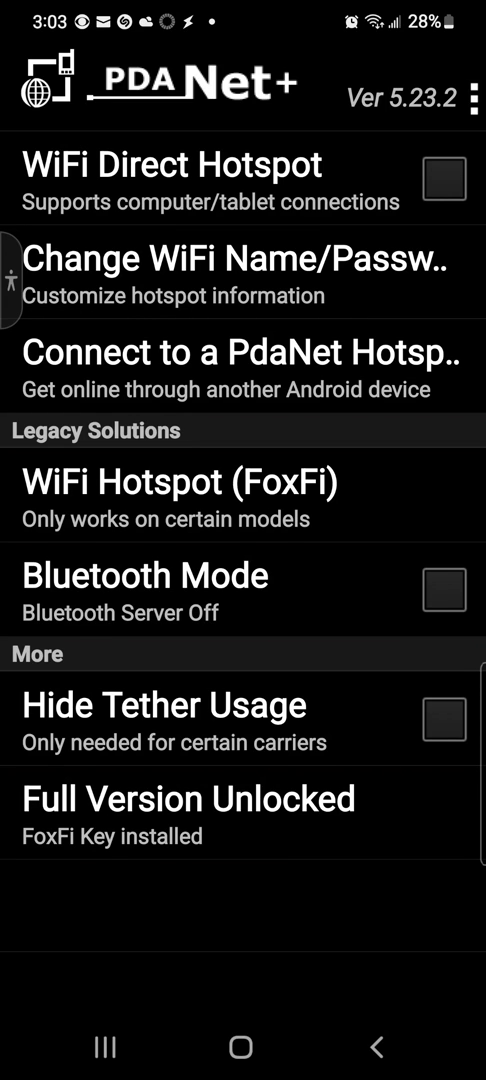
pyautogui.scroll(-3)
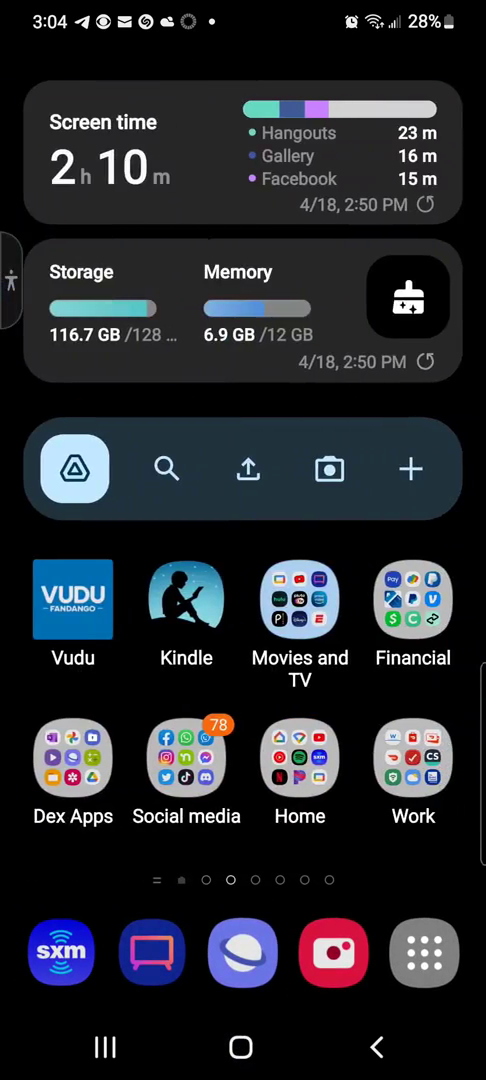
# - Open FoxFi 2.20.4 from the home screen, showing network FoxFi56
pyautogui.click(242, 953)
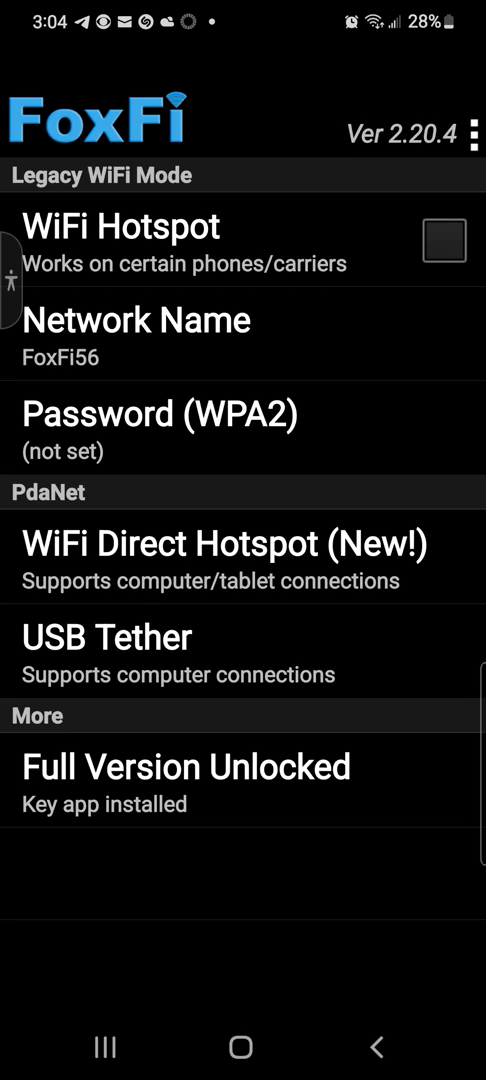
# - Tick FoxFi's WiFi Hotspot checkbox and dismiss the activation failure error
pyautogui.click(444, 240)
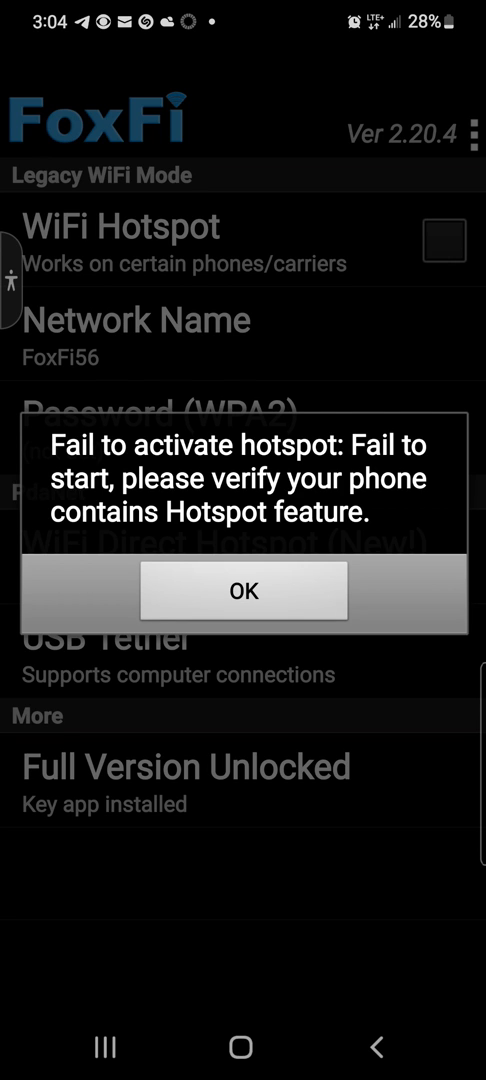
pyautogui.click(243, 590)
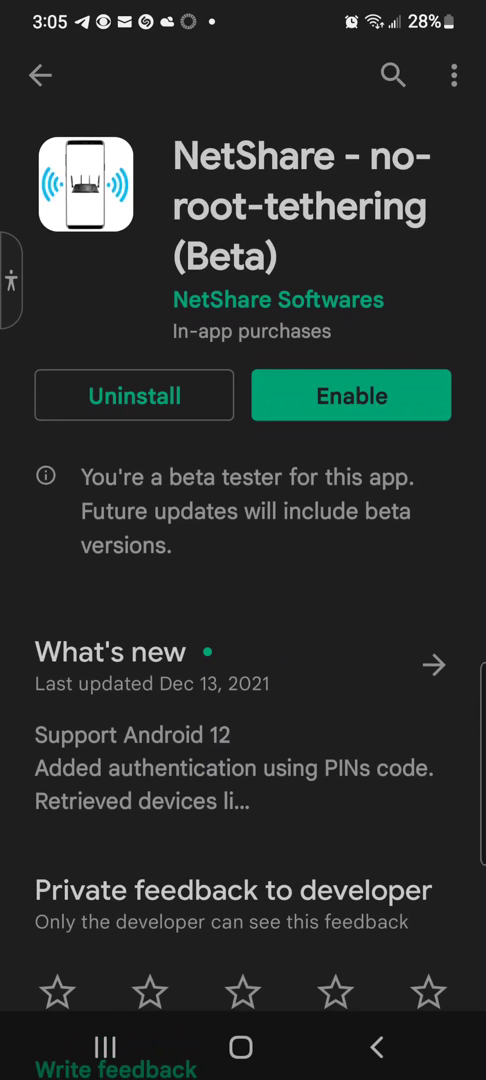
# - Scroll through NetShare's About this app description in the Play Store
pyautogui.scroll(-3)
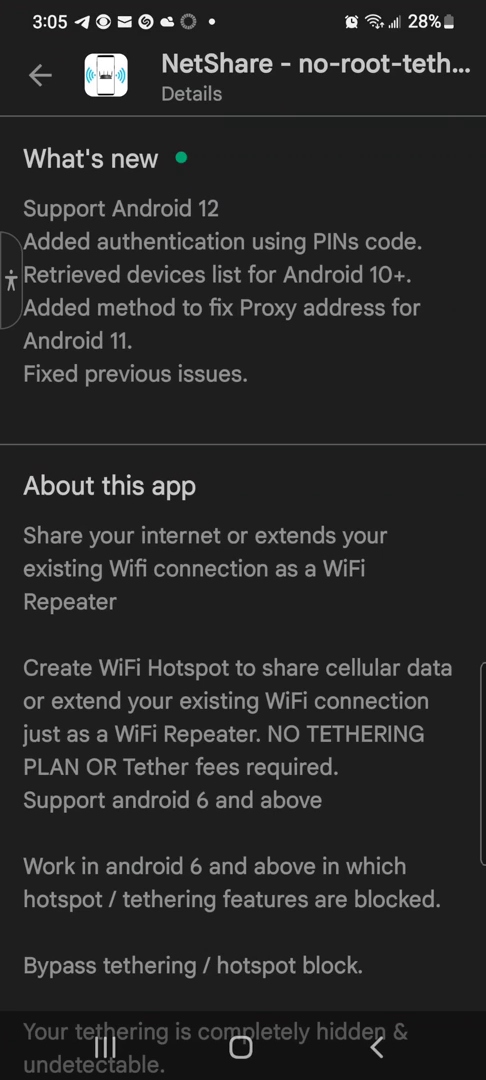
pyautogui.scroll(-3)
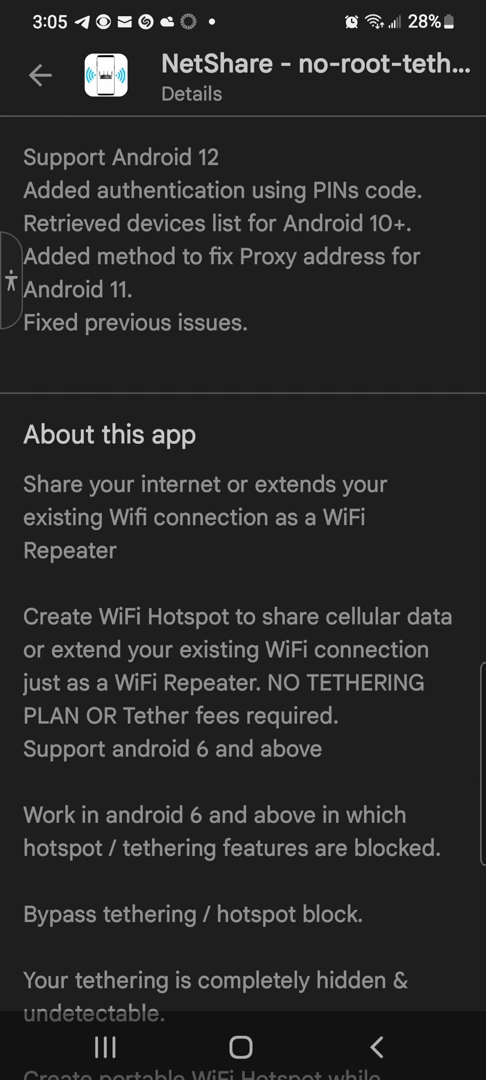
pyautogui.scroll(-3)
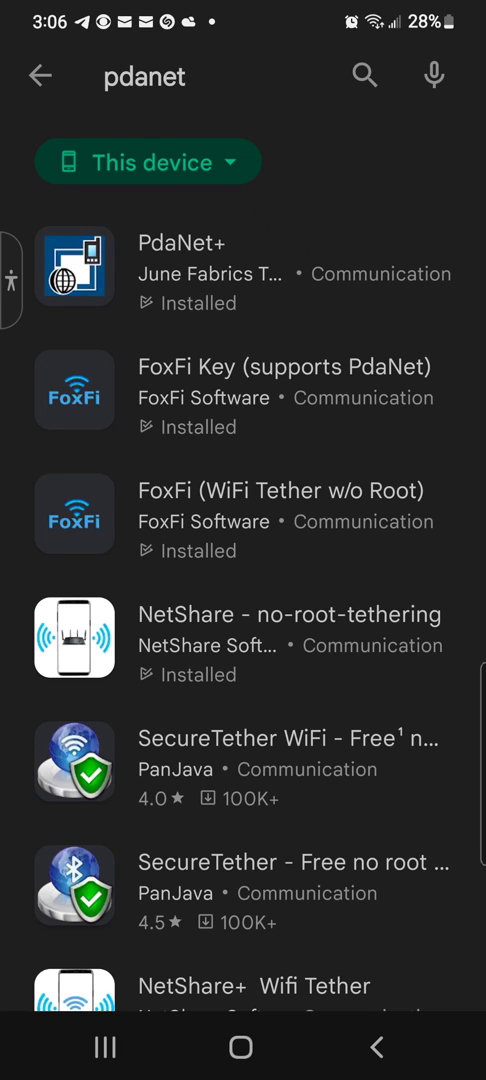
# - View Connections > Mobile Hotspot and Tethering, with every option off, then return to Connections
pyautogui.press('home')
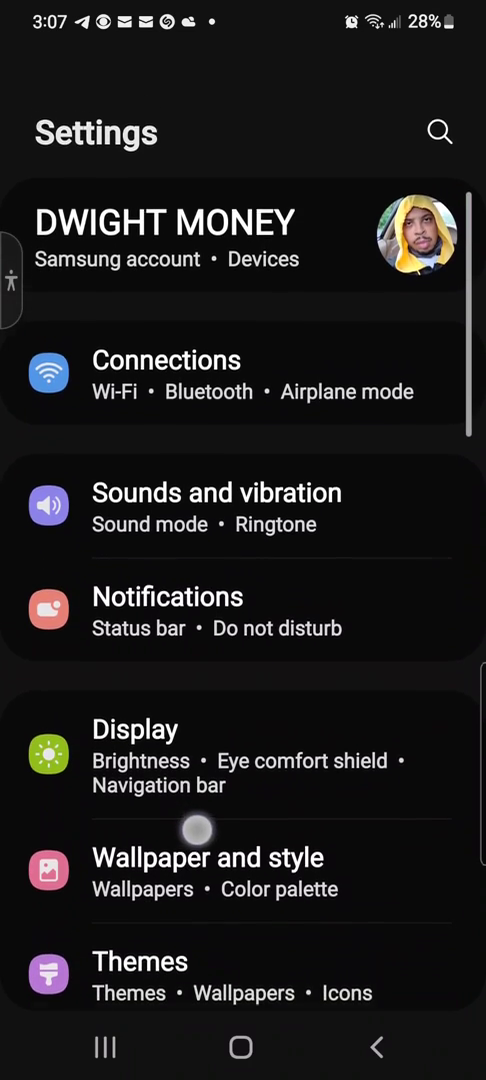
pyautogui.click(167, 375)
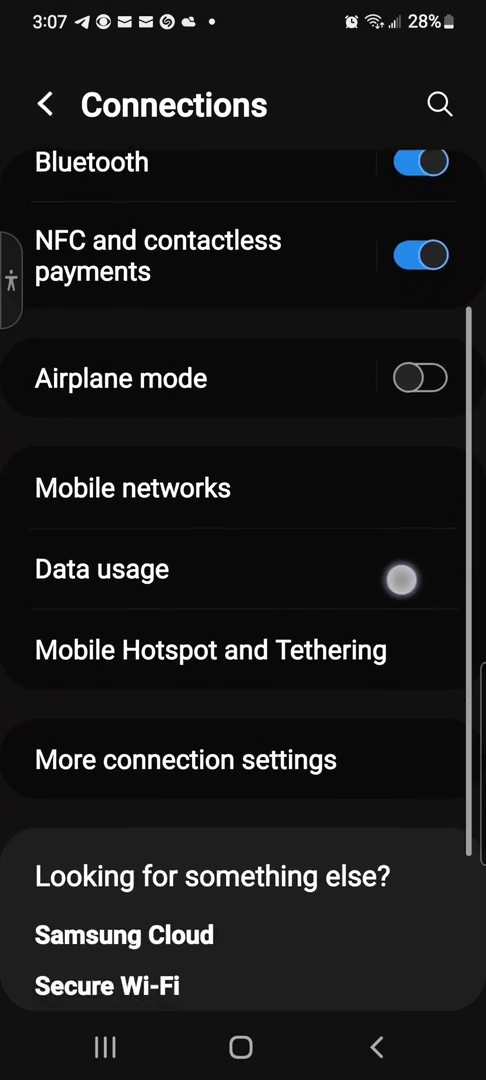
pyautogui.scroll(-3)
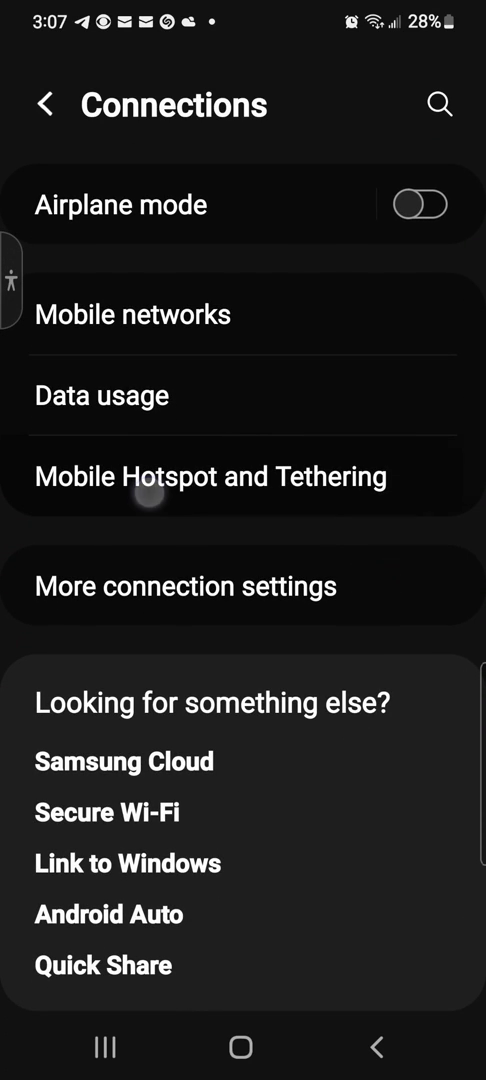
pyautogui.click(213, 477)
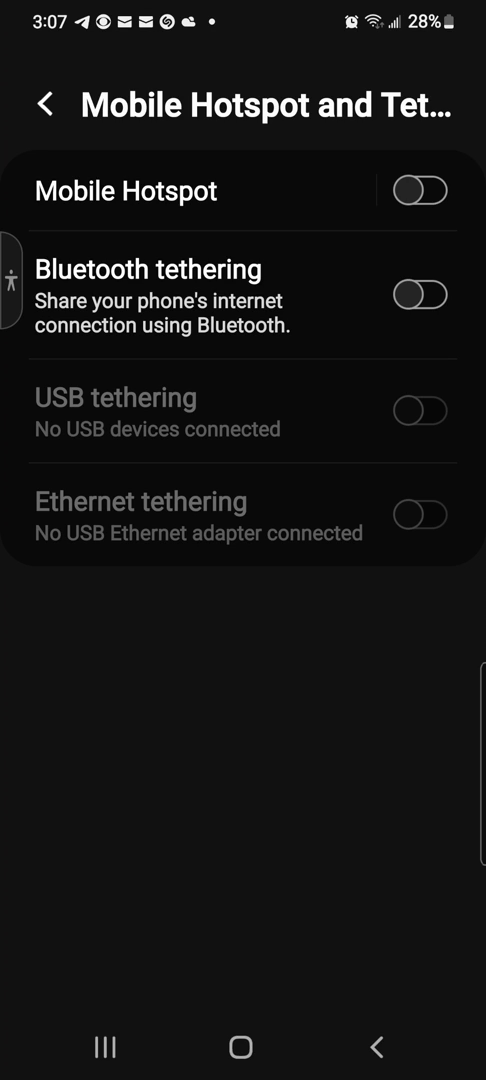
pyautogui.click(50, 104)
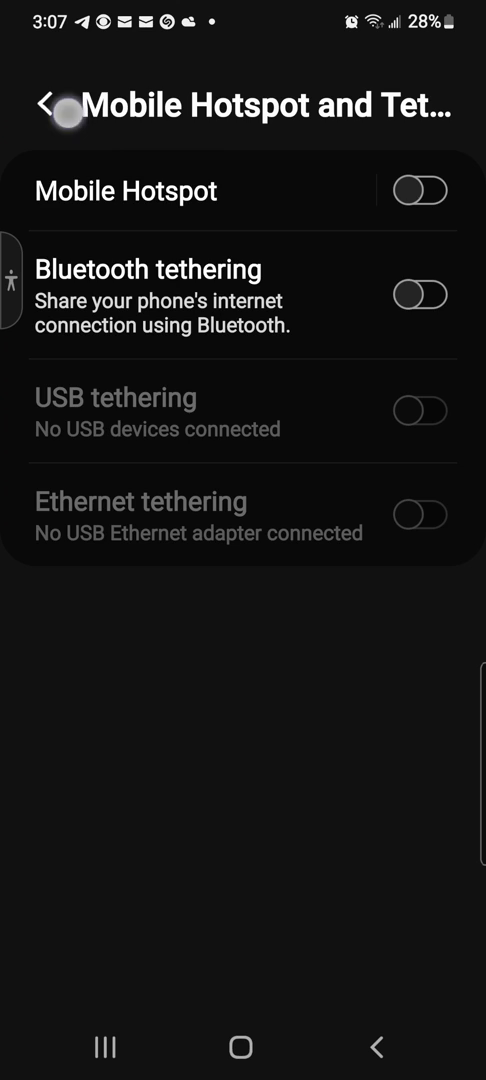
pyautogui.click(46, 103)
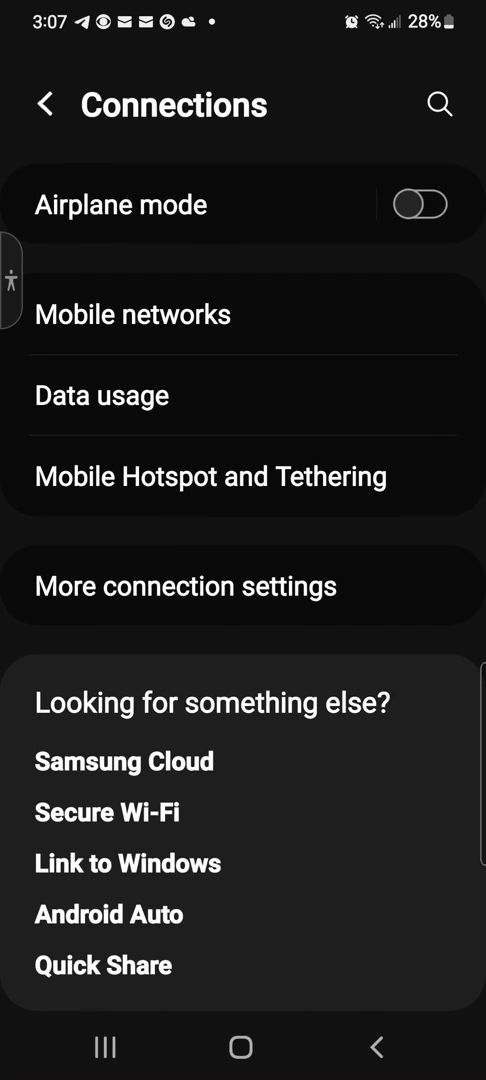
# - View Access Point Names (Visible Internet active), then open More connection settings
pyautogui.click(137, 314)
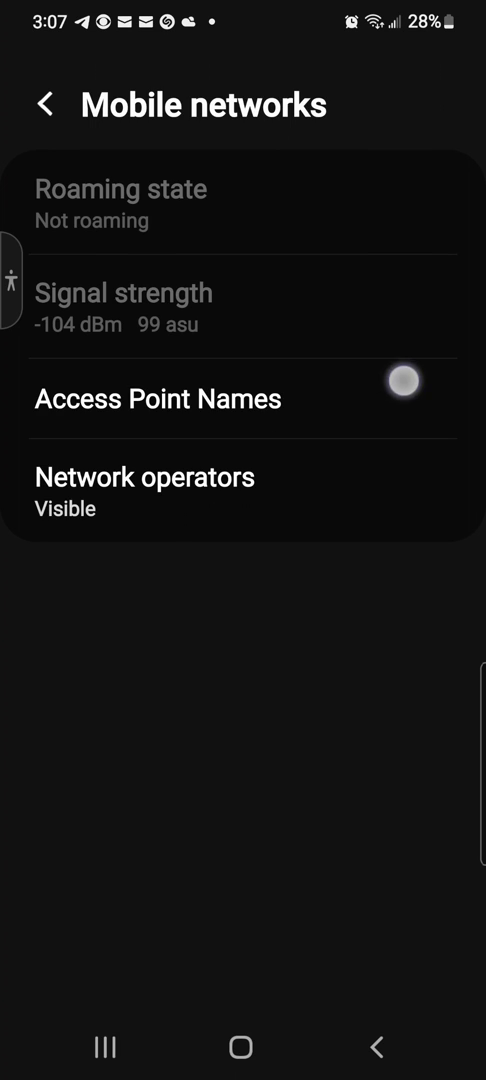
pyautogui.click(157, 398)
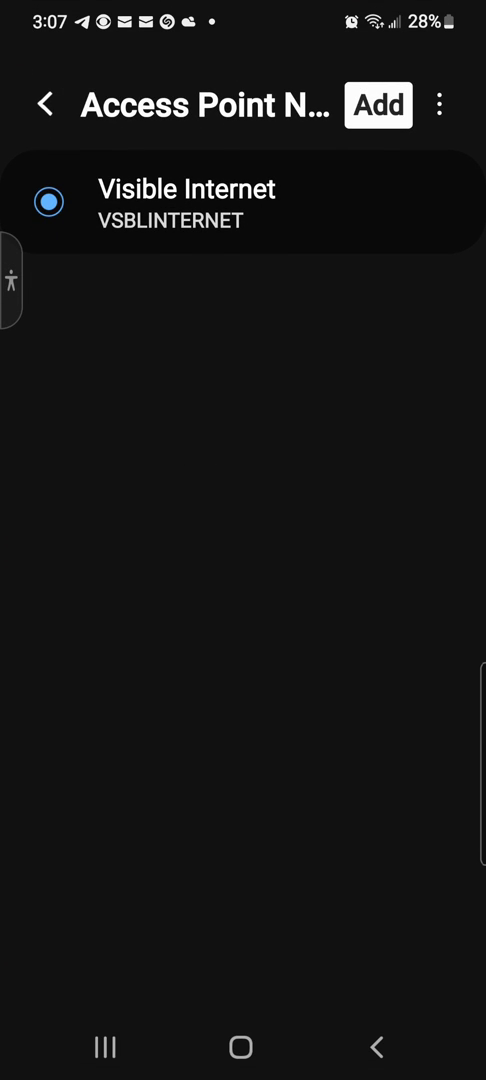
pyautogui.click(45, 104)
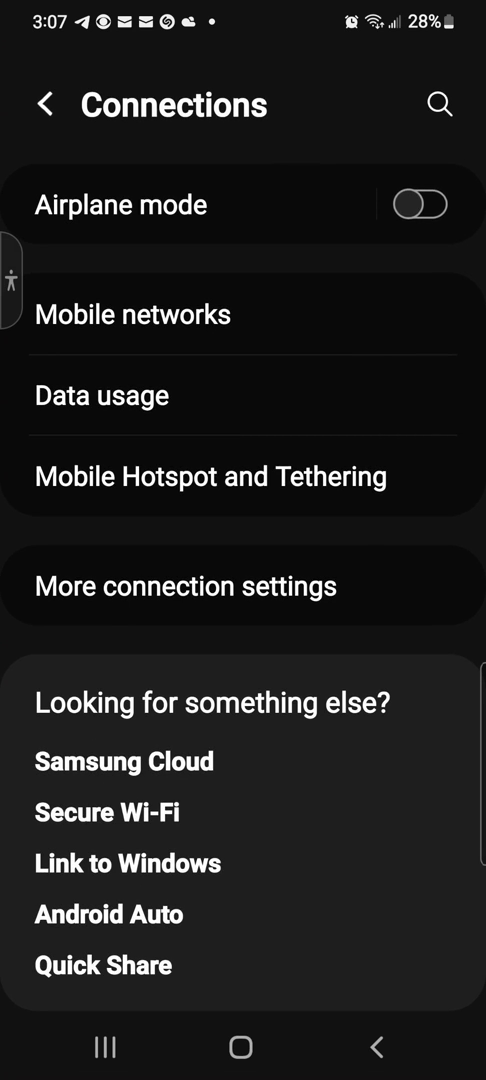
pyautogui.click(188, 587)
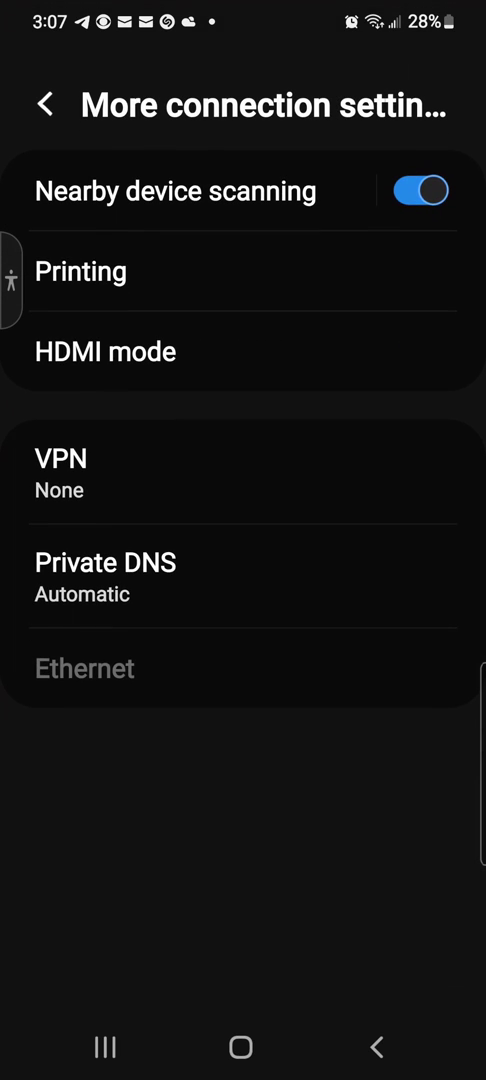